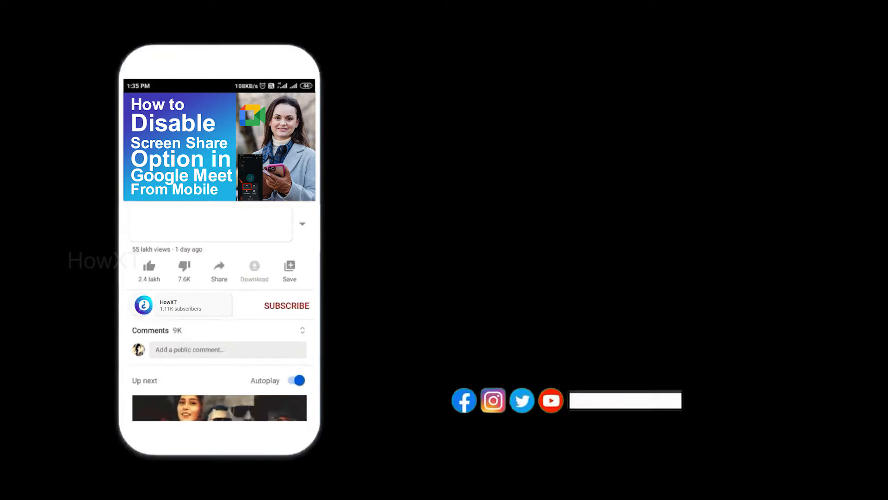
# Leave the YouTube tutorial video to reach the Play Store search screen.
pyautogui.click(286, 306)
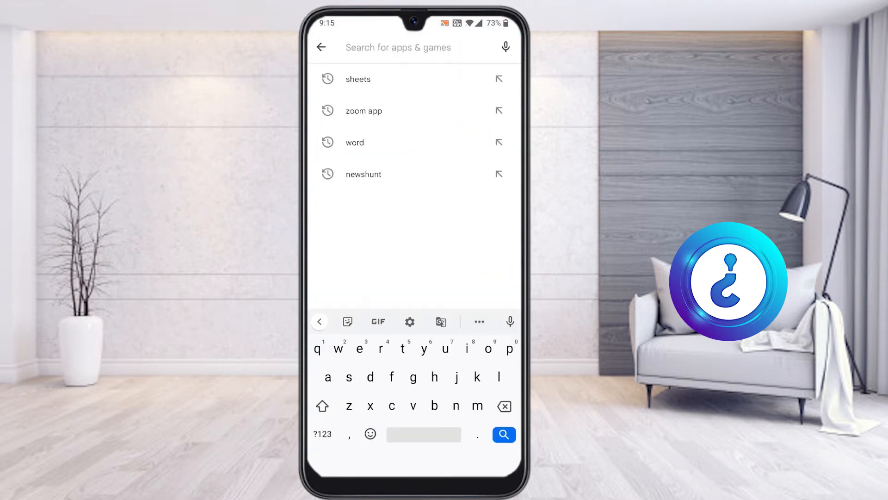
# Search the Play Store for 'sheets' and launch Google Sheets.
pyautogui.click(358, 79)
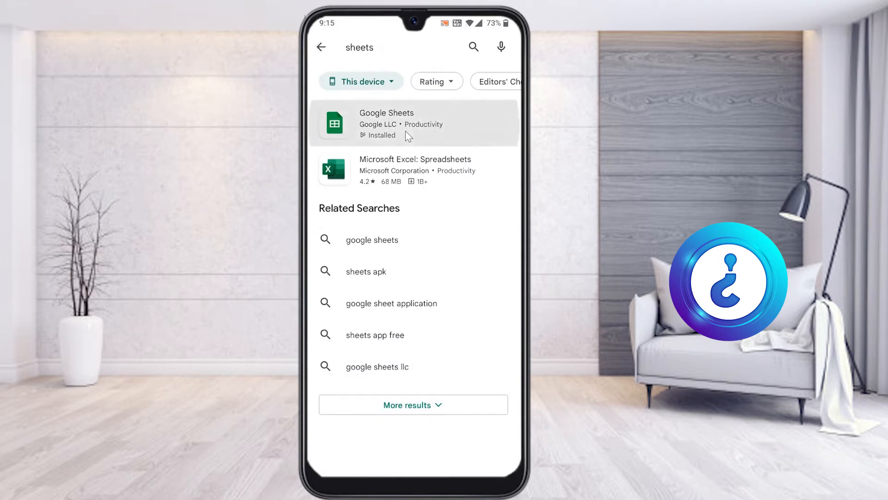
pyautogui.click(386, 123)
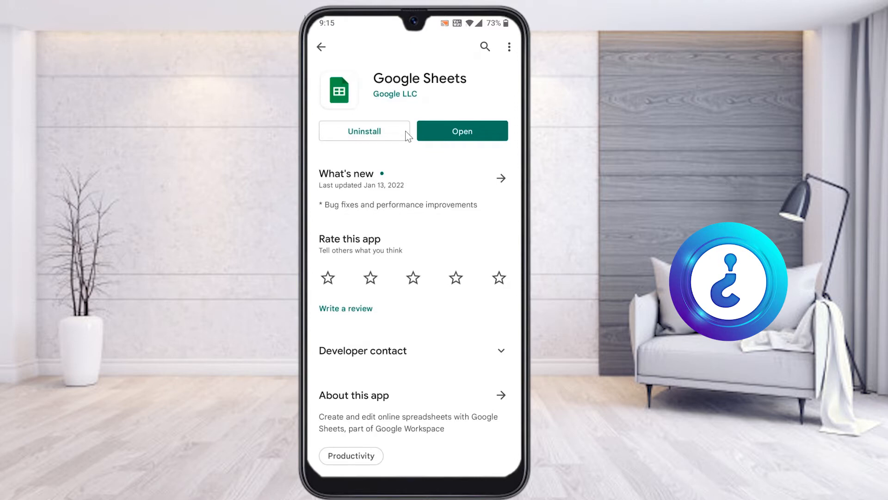
pyautogui.click(461, 131)
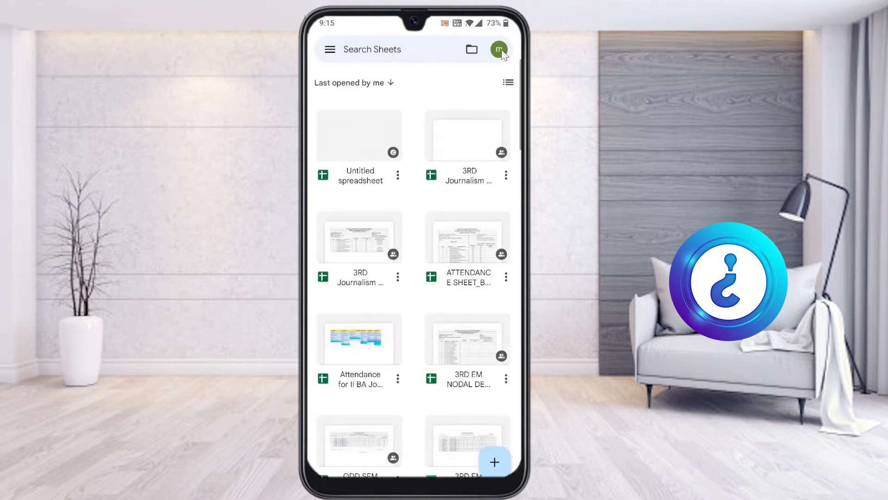
# Open the attendance spreadsheet and select Arun's signature cell C2.
pyautogui.click(500, 49)
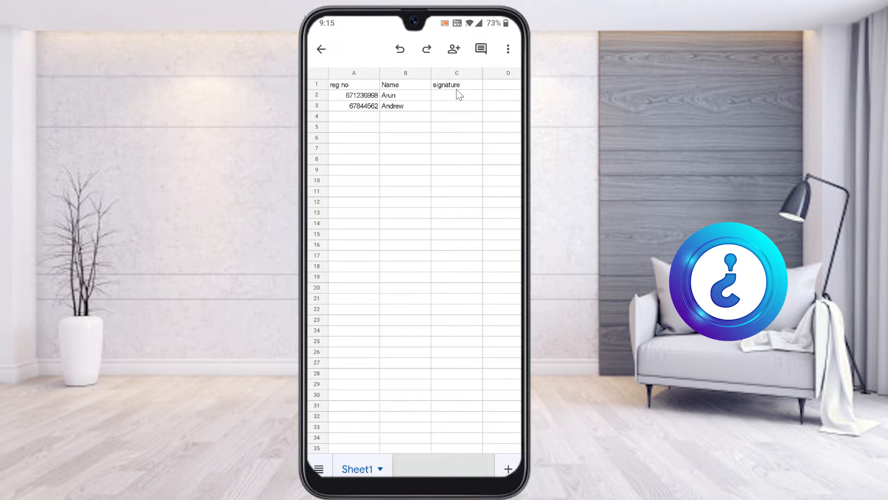
pyautogui.moveTo(449, 105)
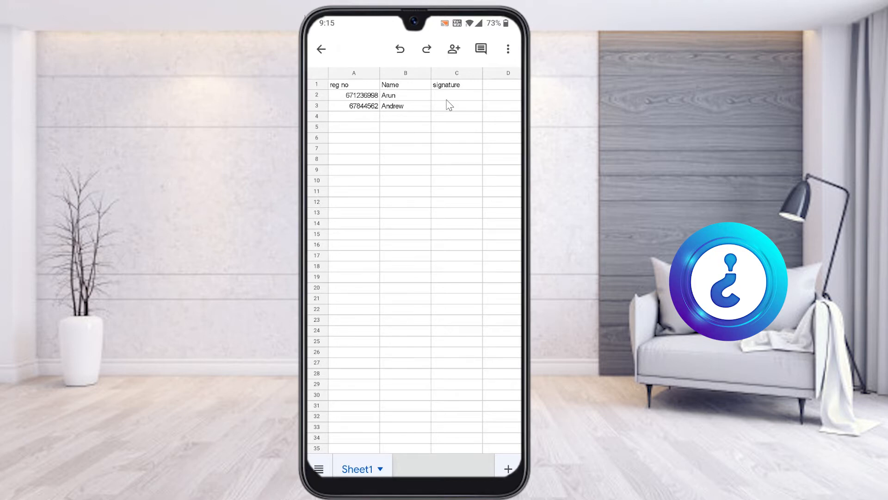
pyautogui.click(456, 94)
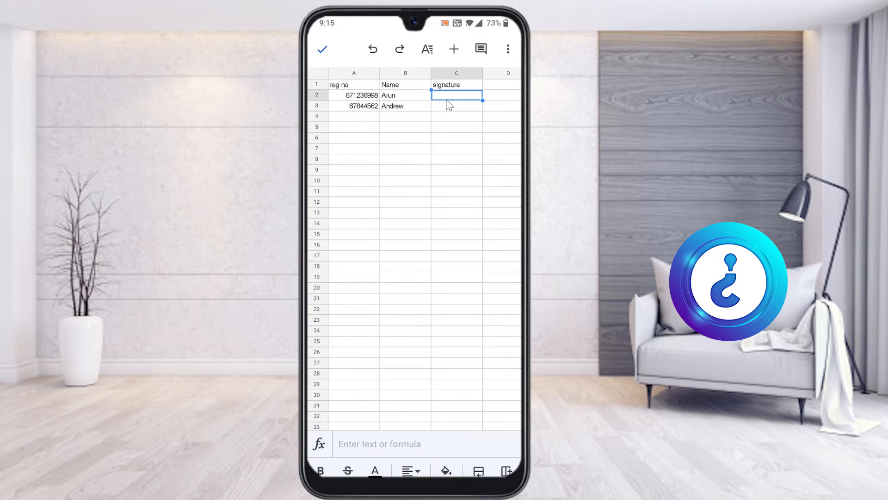
pyautogui.moveTo(459, 107)
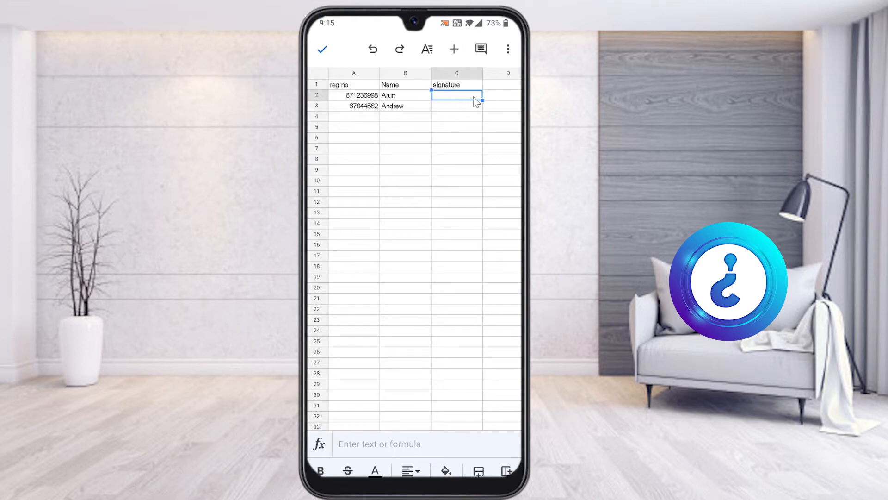
pyautogui.moveTo(446, 112)
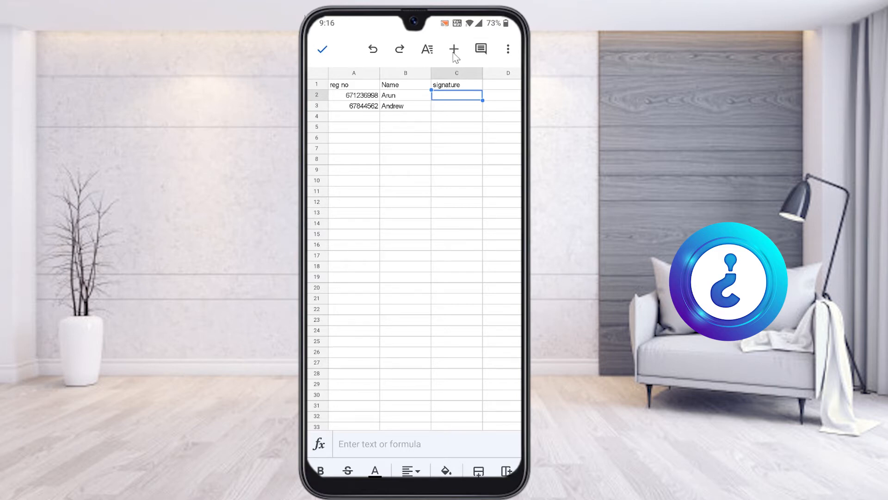
# Insert an image in cell C2 from the camera.
pyautogui.click(453, 49)
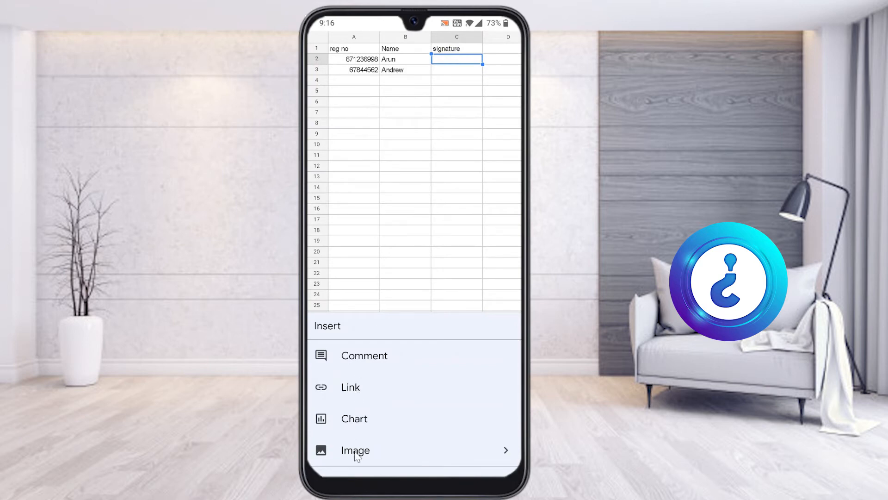
pyautogui.click(355, 449)
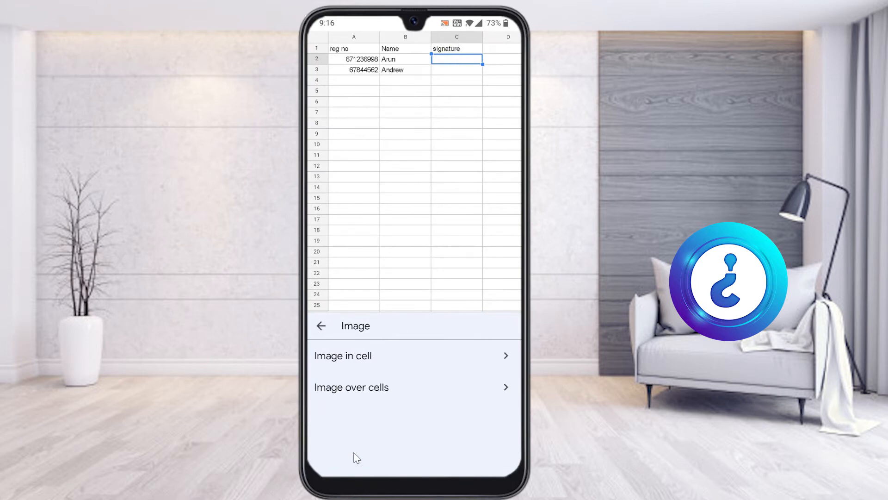
pyautogui.moveTo(339, 372)
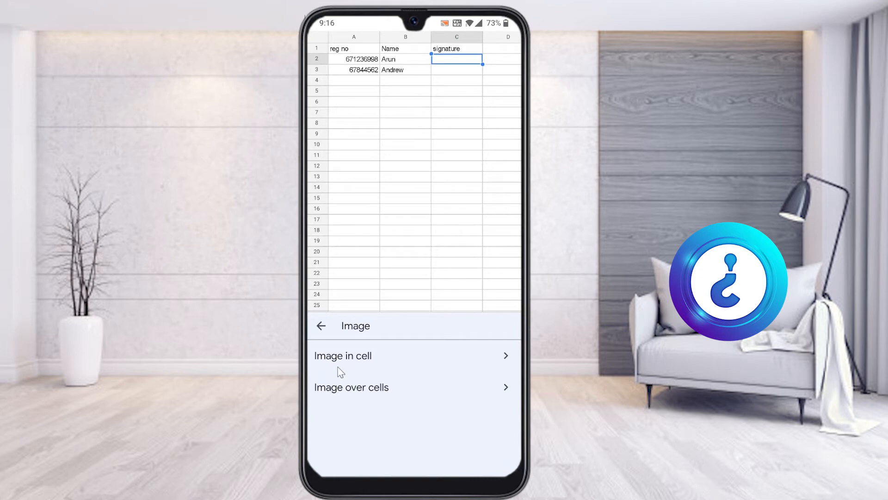
pyautogui.moveTo(341, 365)
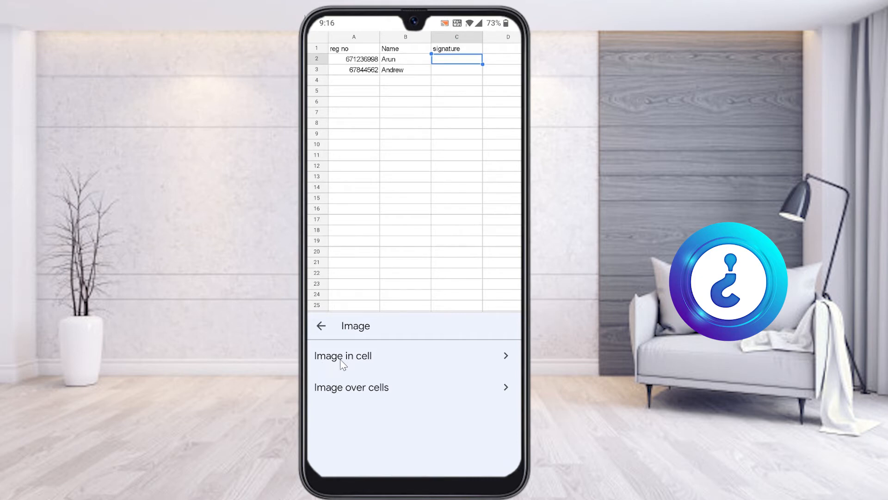
pyautogui.click(343, 356)
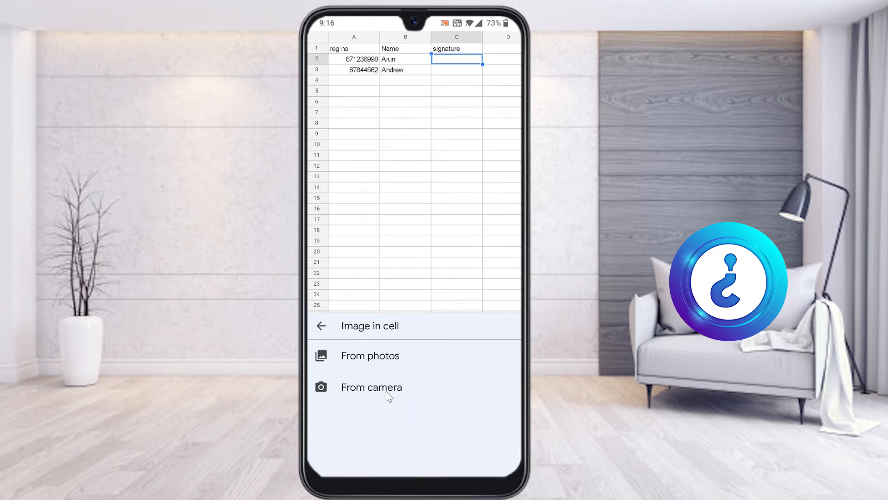
pyautogui.click(371, 387)
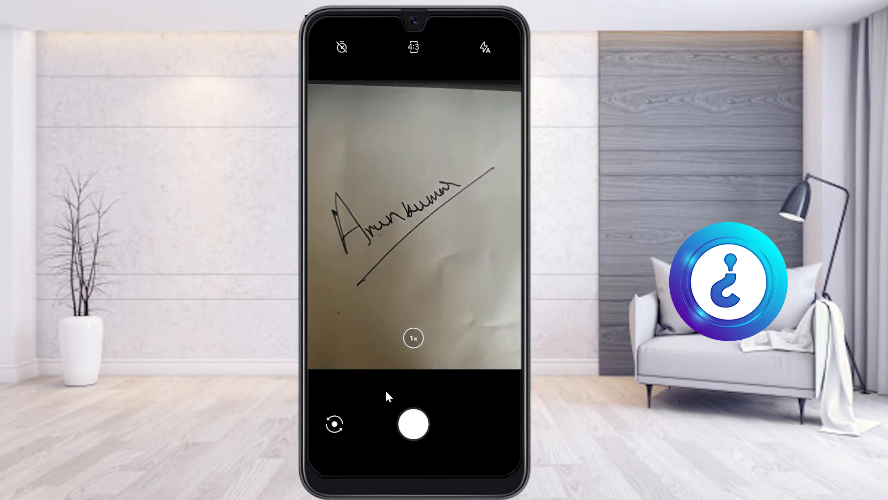
# Photograph Arun's handwritten signature and accept the photo.
pyautogui.click(413, 424)
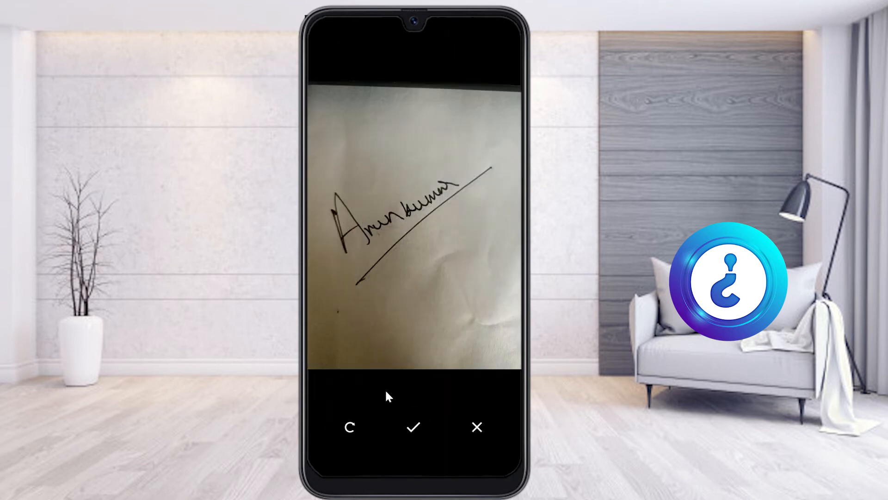
pyautogui.click(414, 426)
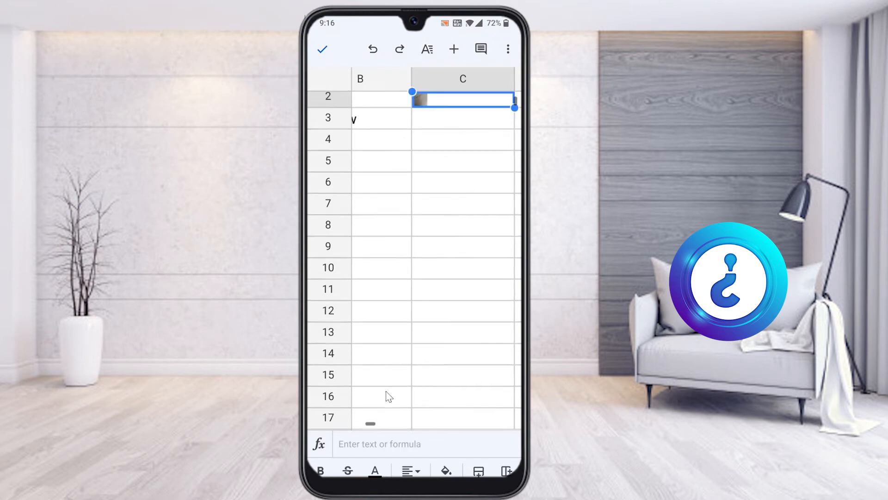
# Insert a camera image into Andrew's signature cell C3.
pyautogui.scroll(3)
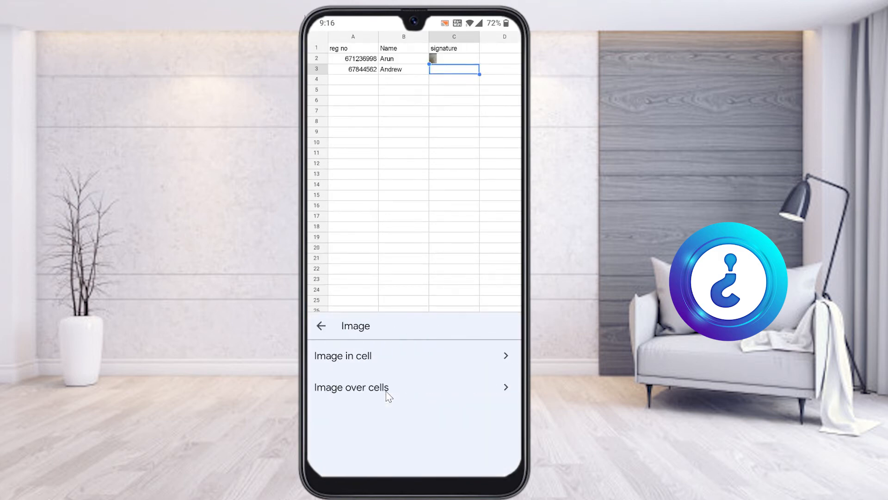
pyautogui.click(343, 356)
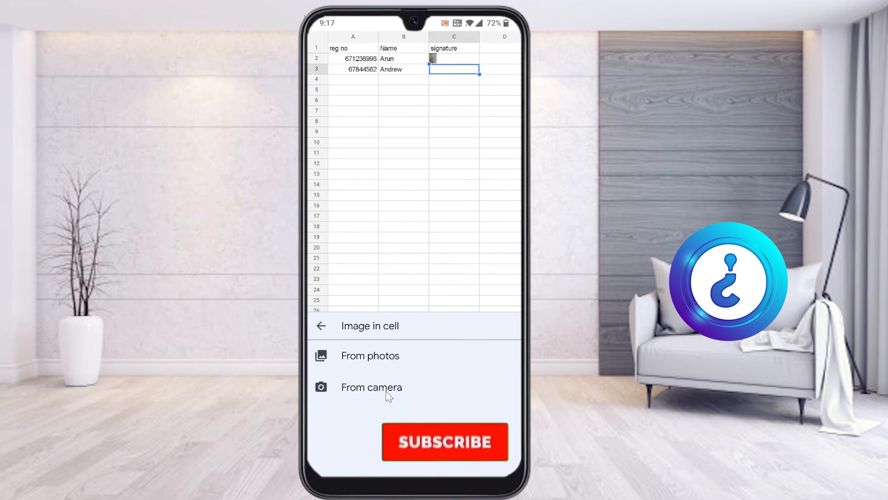
pyautogui.click(371, 387)
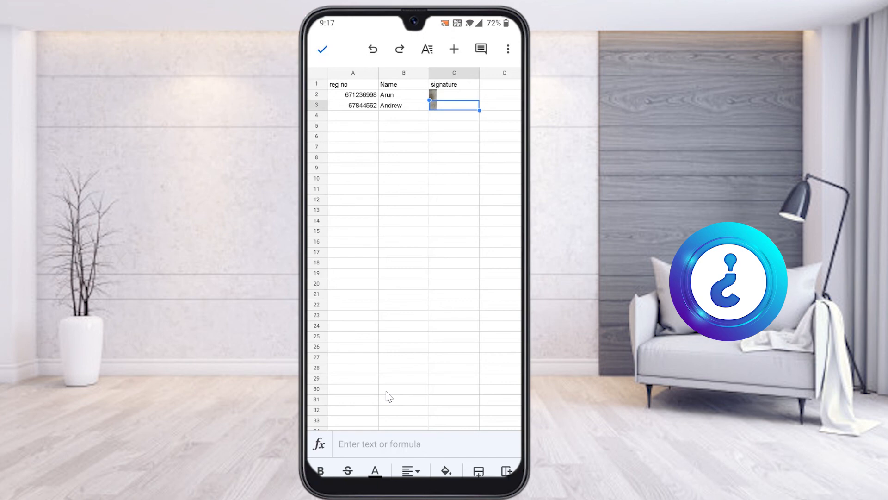
pyautogui.moveTo(347, 386)
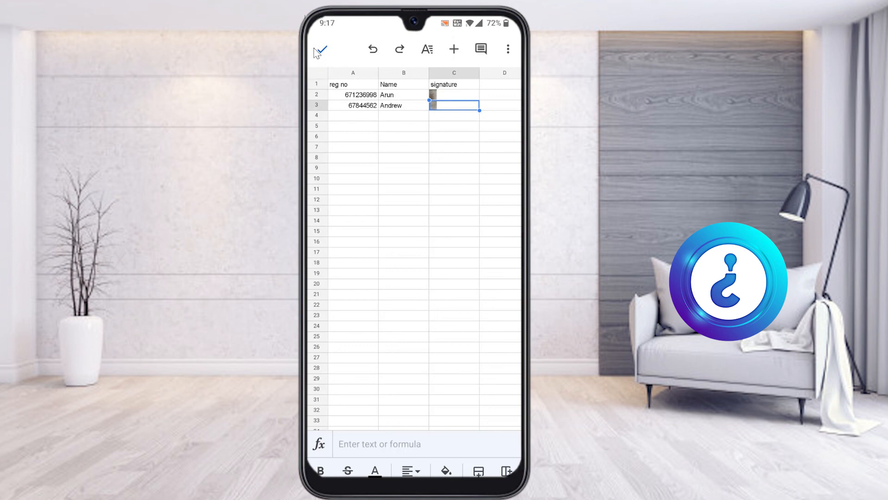
# Exit edit mode with the check mark, keeping both signature images.
pyautogui.click(320, 48)
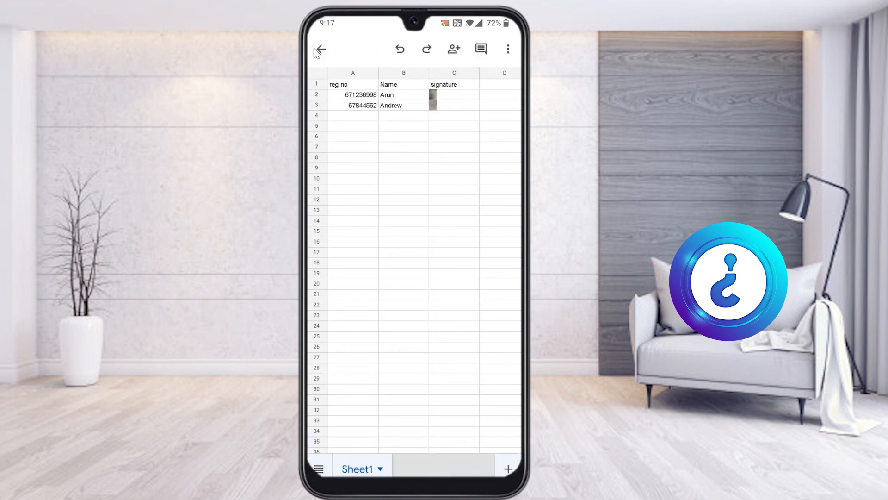